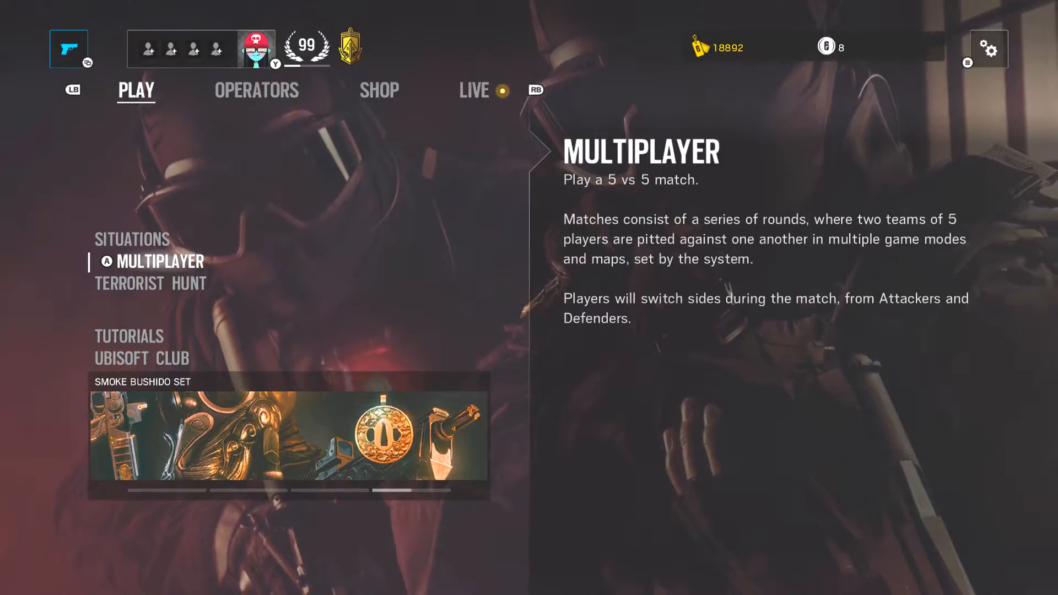
Step: Show the game's connection details with data center and Moderate NAT type
left_click(992, 48)
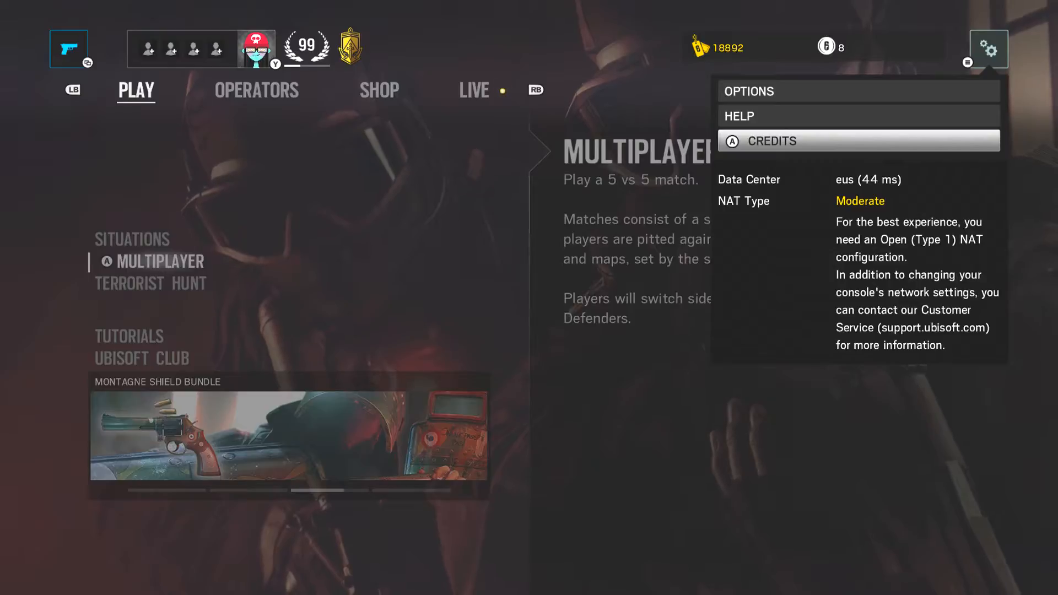
Step: Reach the full console settings via the guide's Settings tab and All settings
key("Xbox")
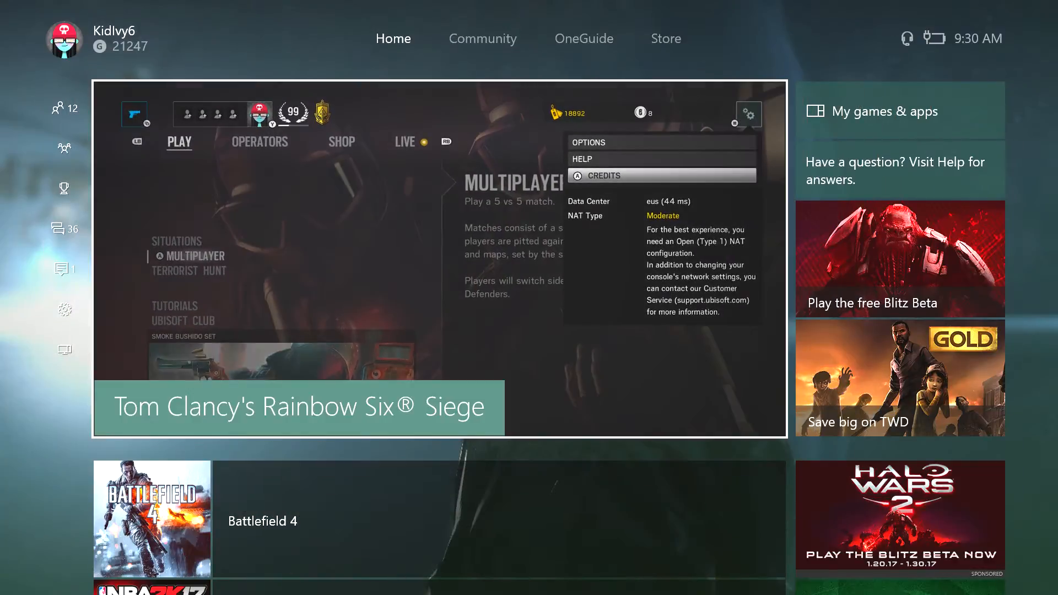
left_click(63, 108)
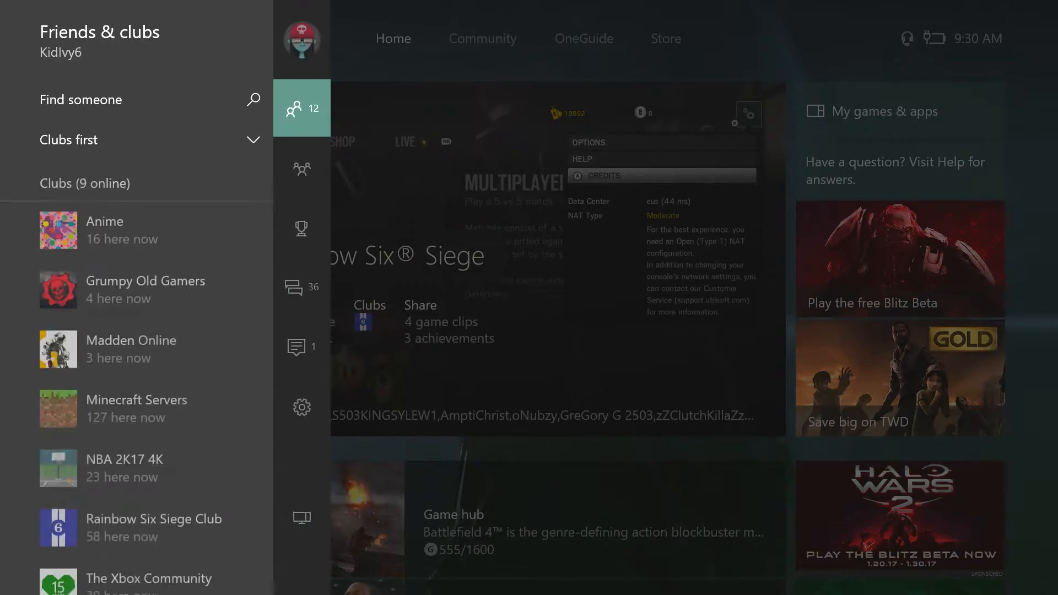
left_click(301, 407)
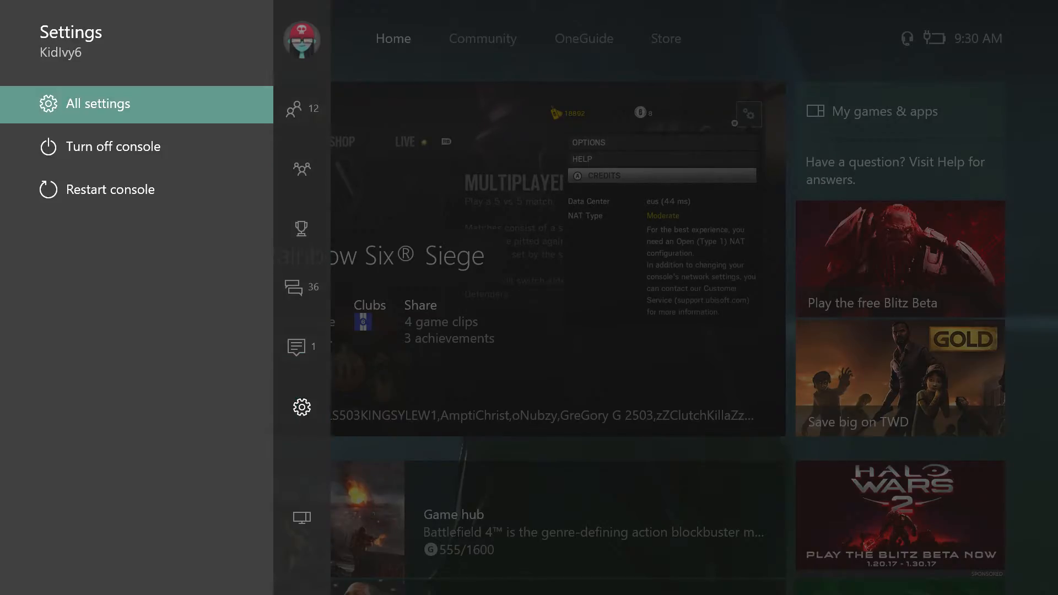
left_click(97, 104)
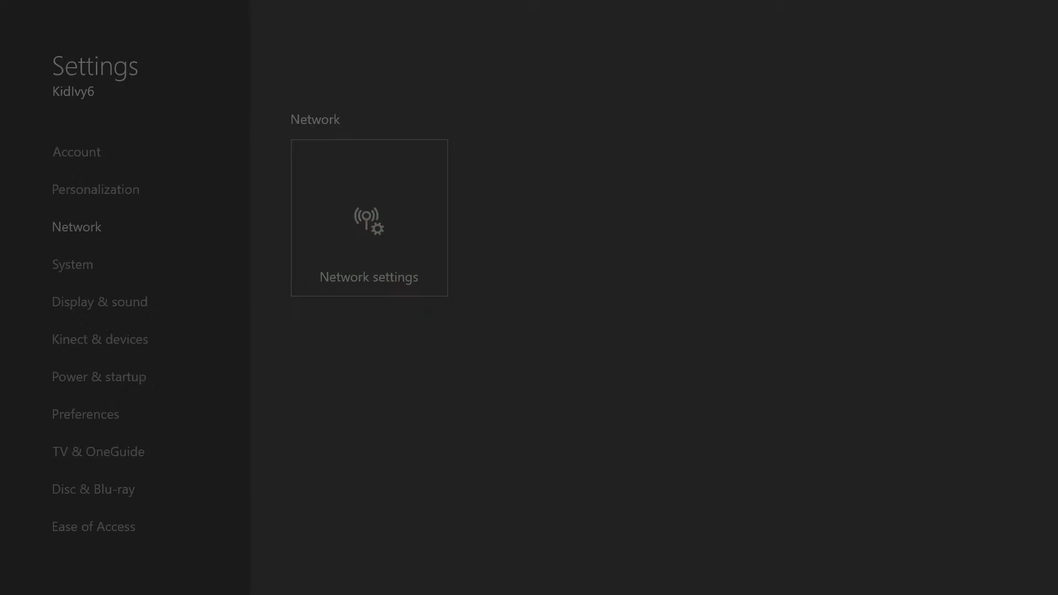
Step: Go down the settings categories to Power & startup
left_click(368, 218)
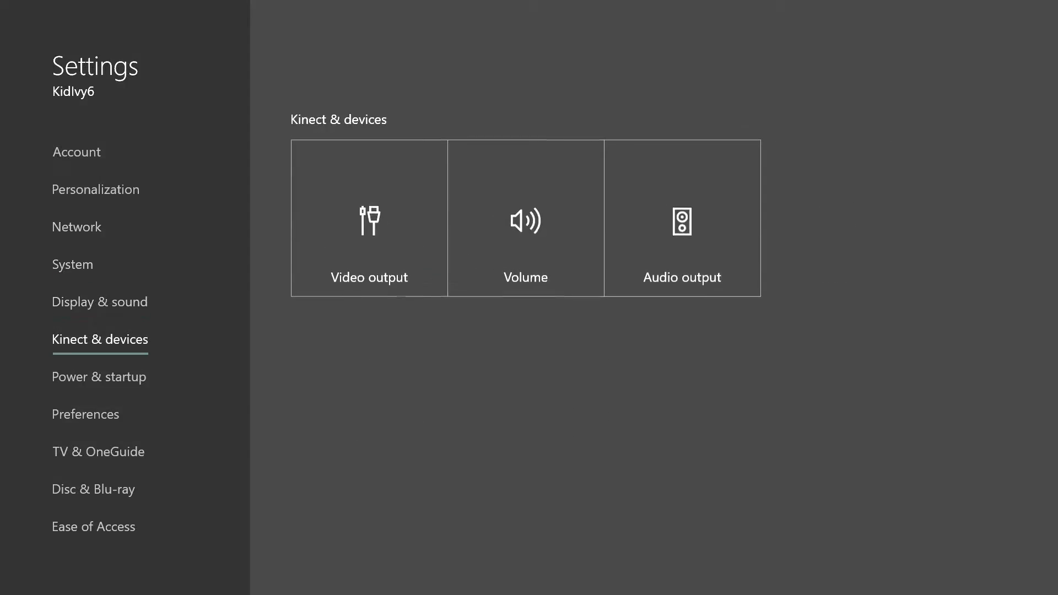
left_click(99, 377)
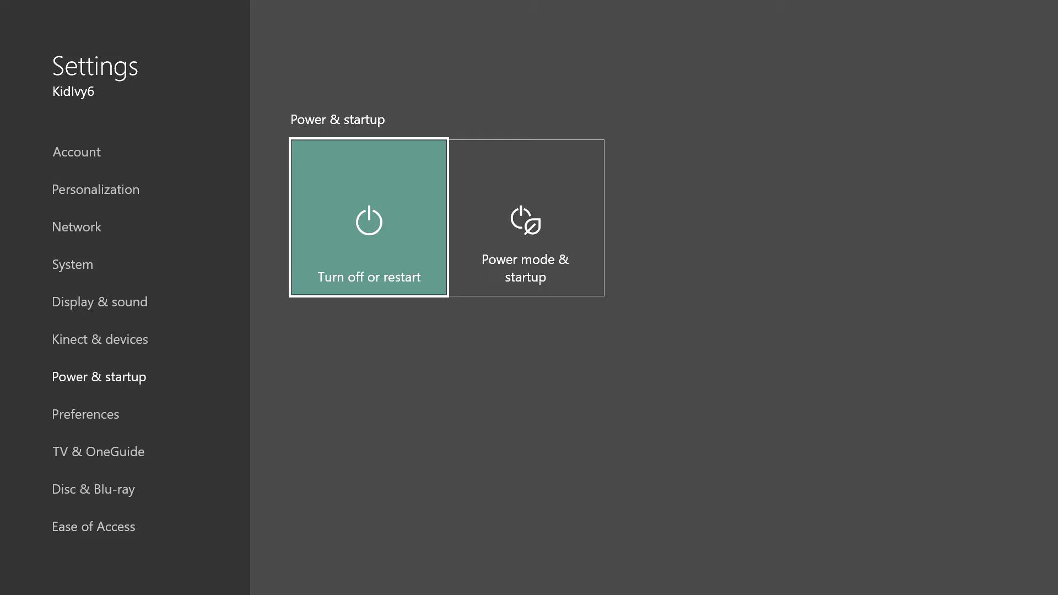
Step: Choose Turn off or restart, confirm Restart now so the console reboots
left_click(368, 219)
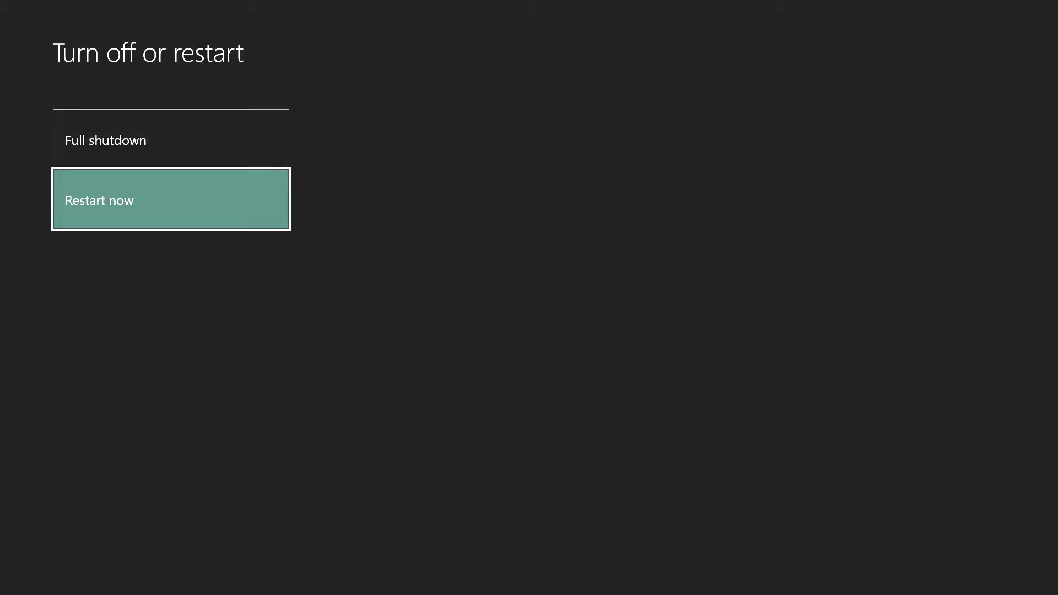
left_click(170, 199)
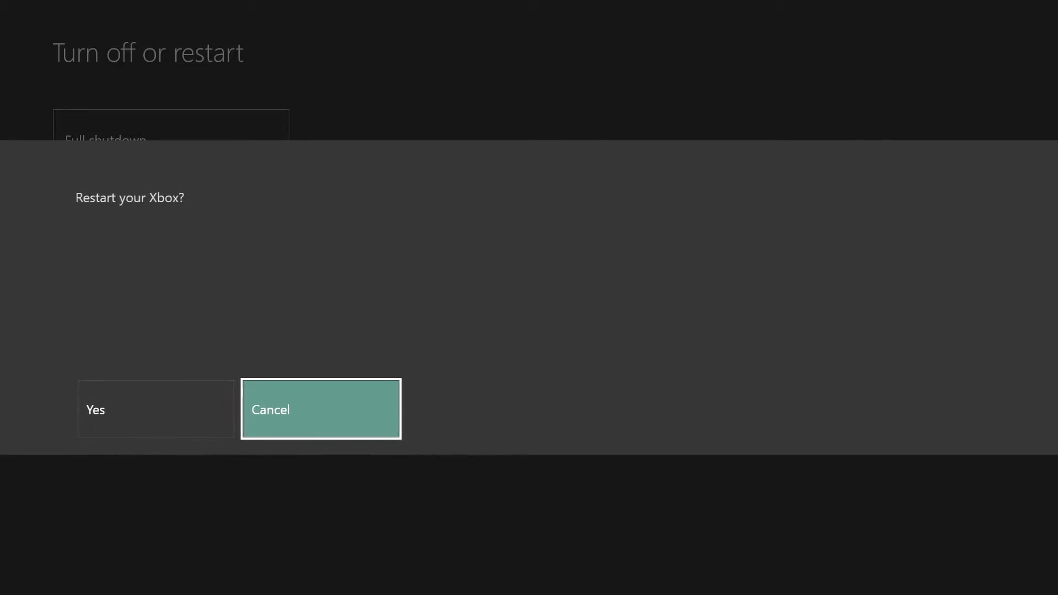
left_click(322, 408)
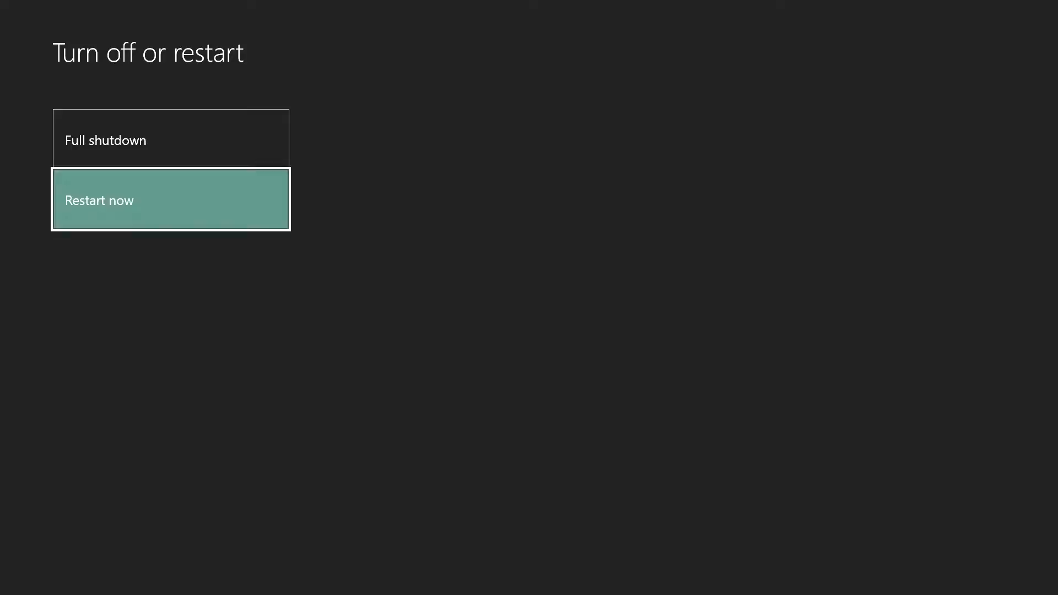
left_click(169, 200)
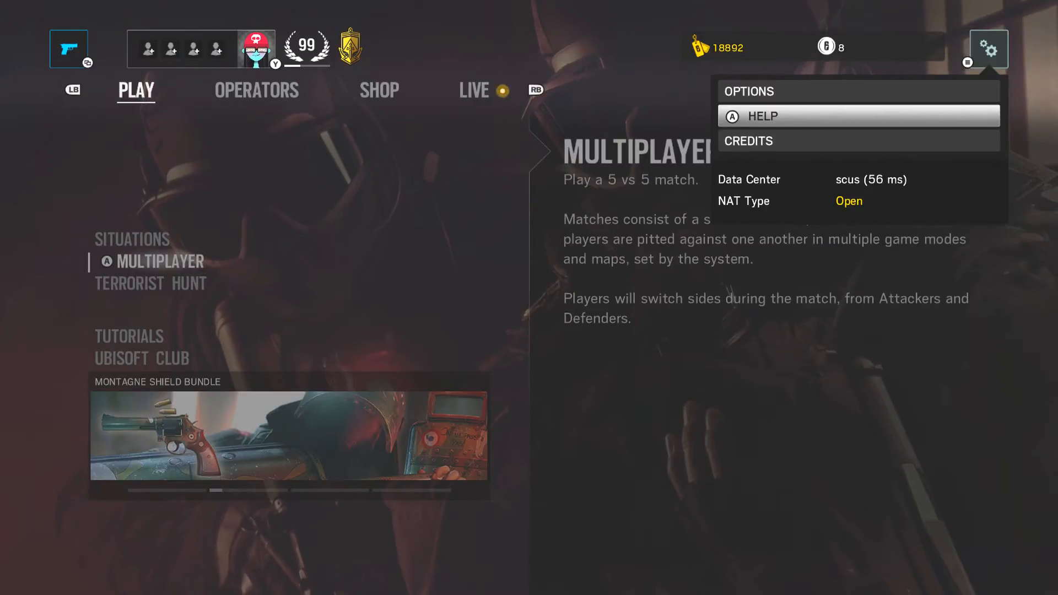
Step: Reach Network settings via the guide, where the status reports NAT Type: Open
key("Xbox")
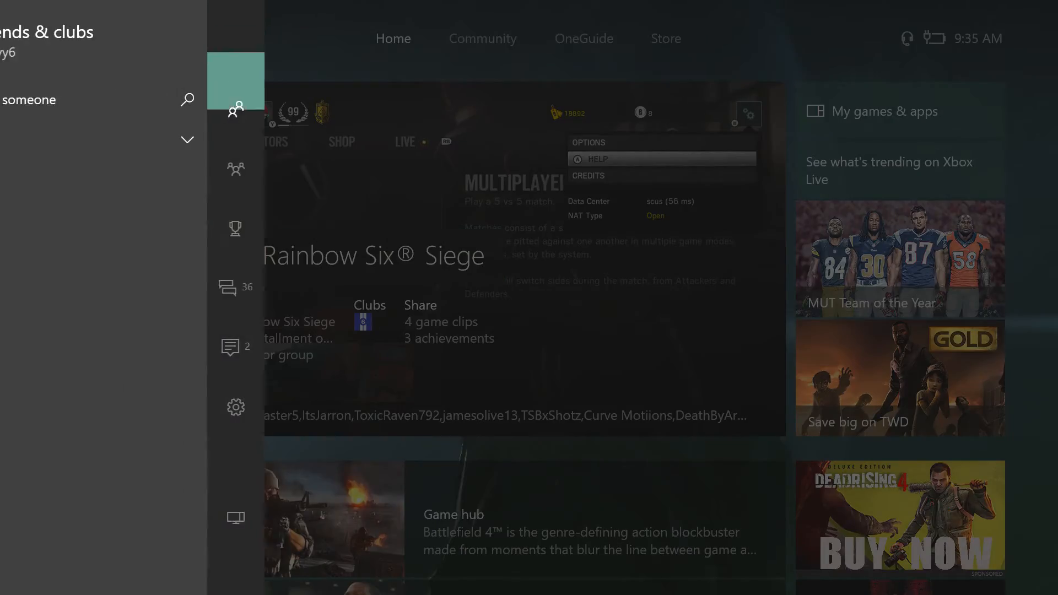
left_click(235, 407)
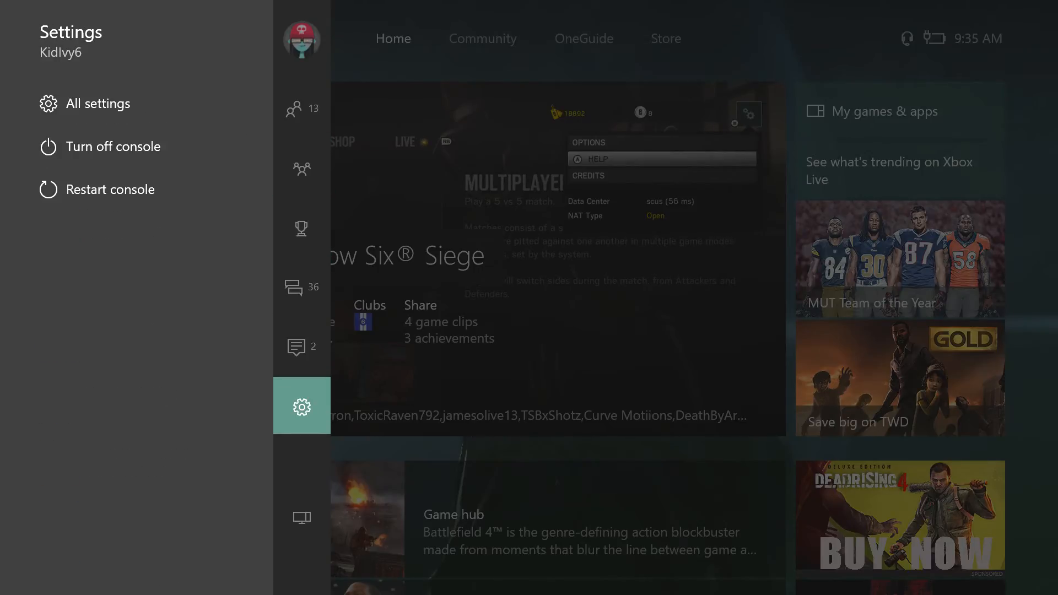
left_click(97, 103)
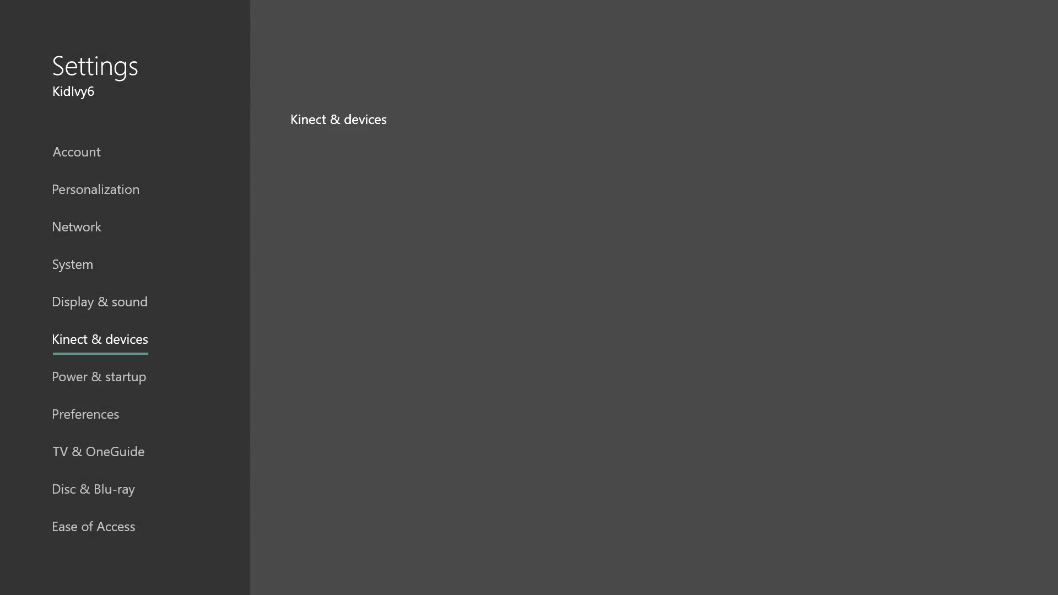
left_click(76, 227)
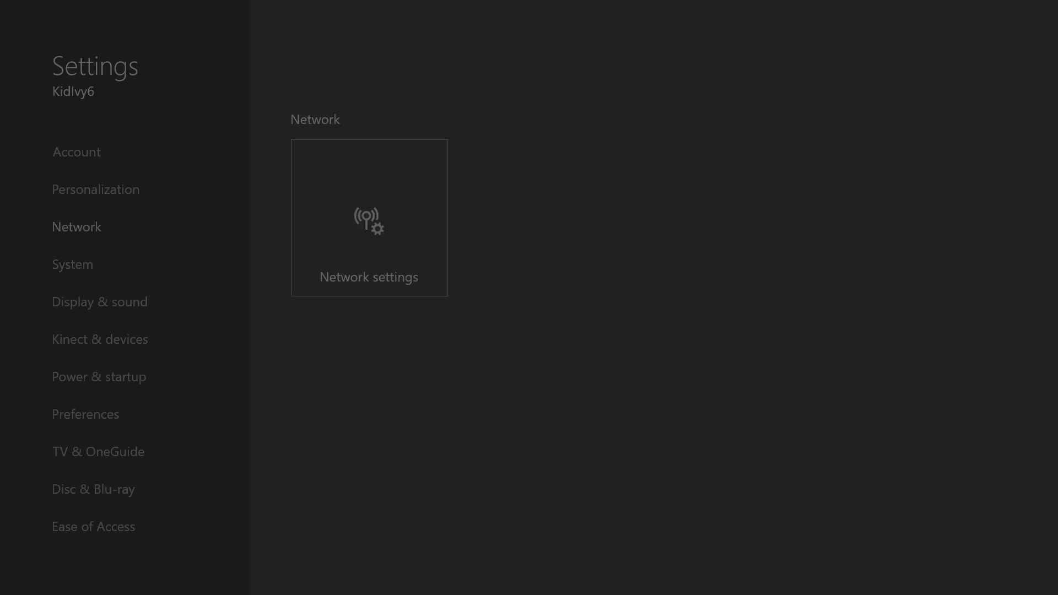
left_click(368, 219)
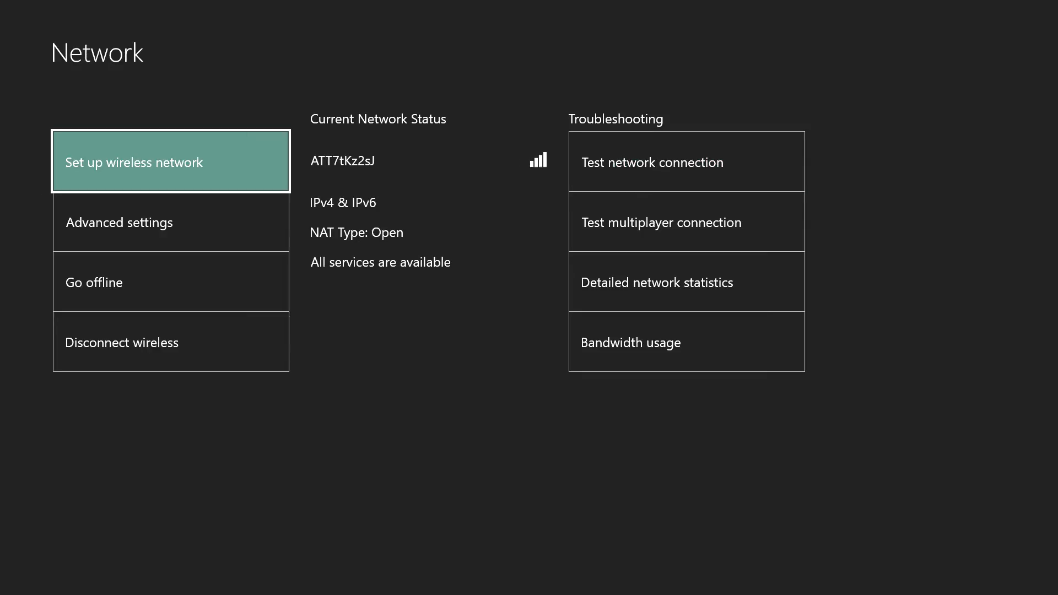